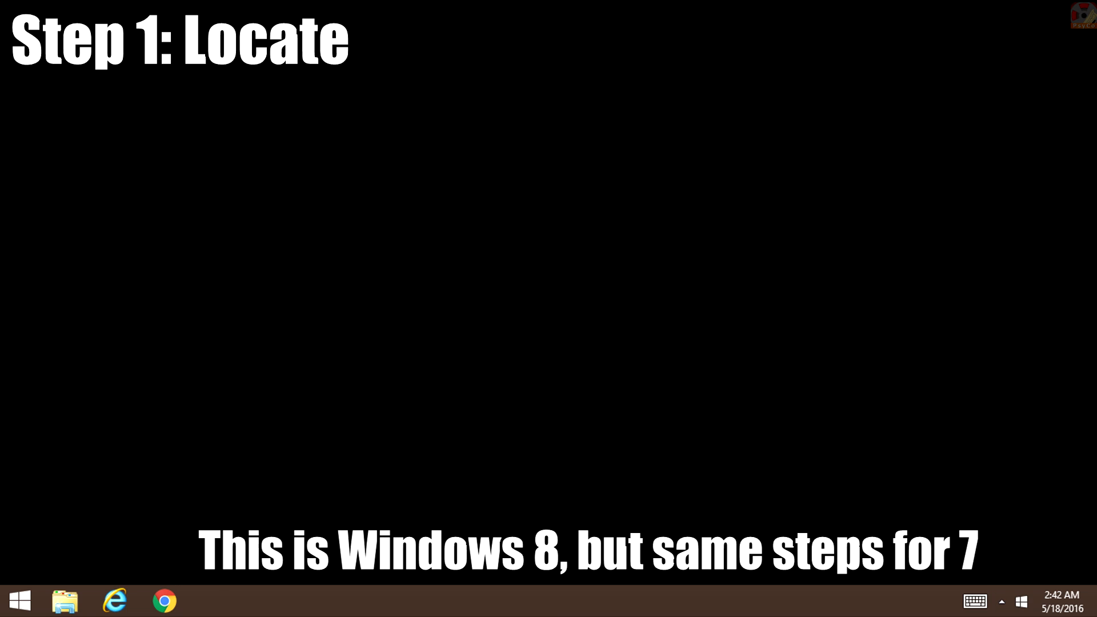
- Search the system for "windows update" from the Start button menu
right_click(17, 600)
type("windows update")
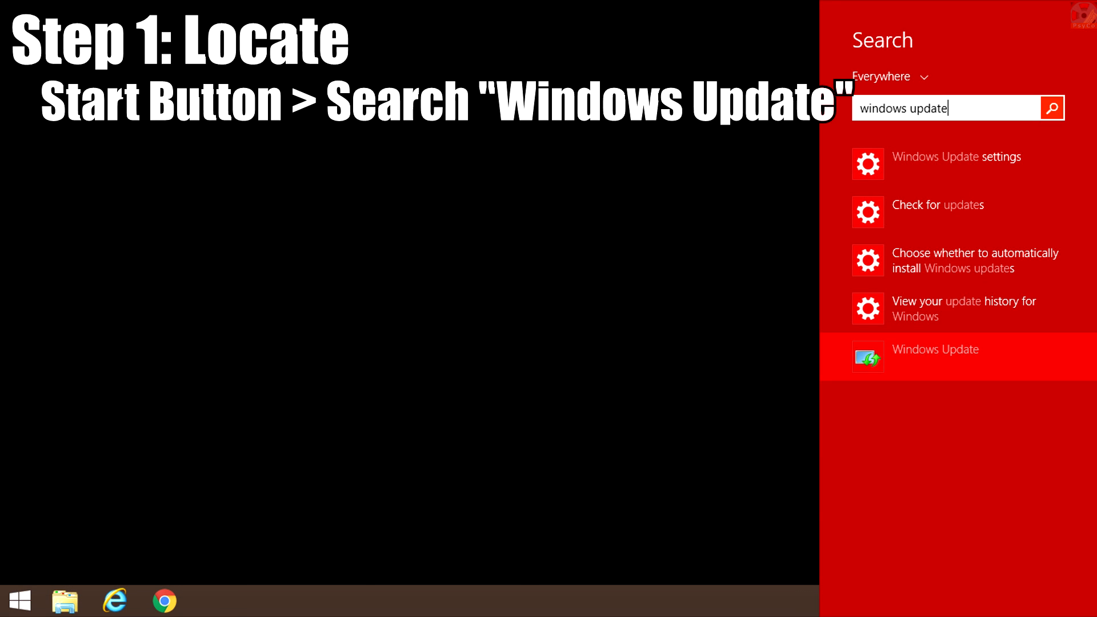
- Go from the Windows Update result to the Installed Updates list containing KB3035583
left_click(936, 350)
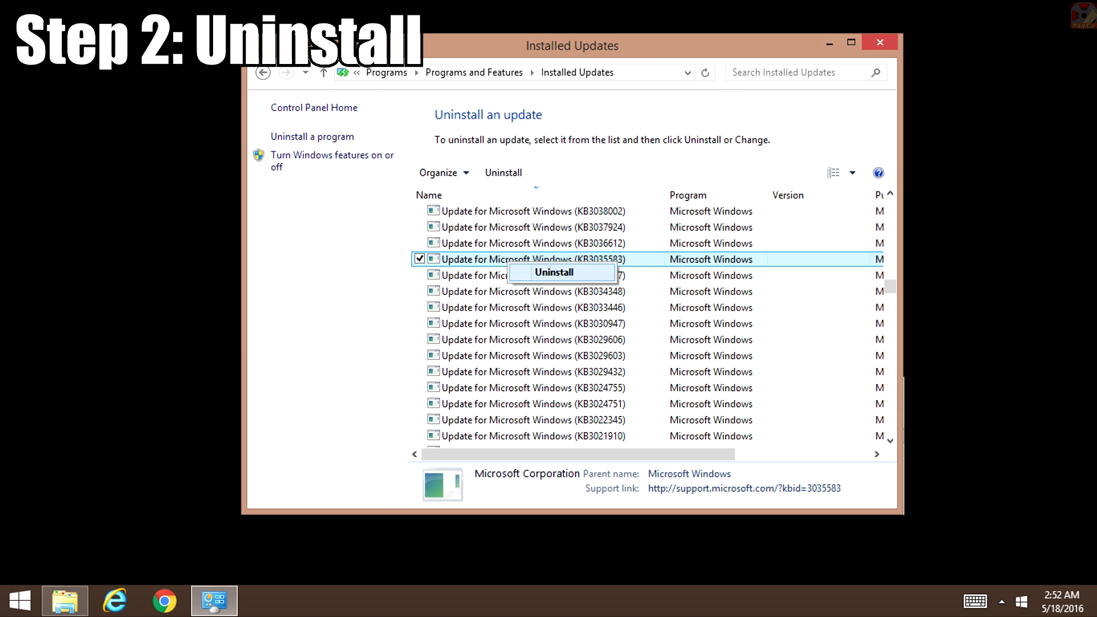
- Uninstall KB3035583 with confirmation, then list the available updates showing the Windows 10 upgrade
left_click(553, 272)
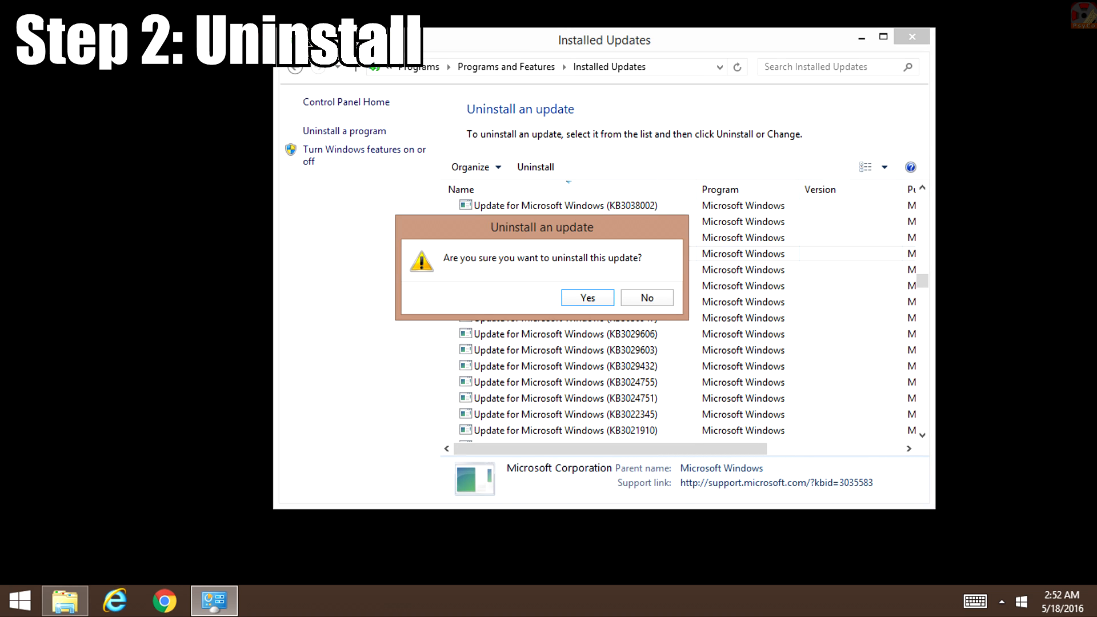
left_click(586, 297)
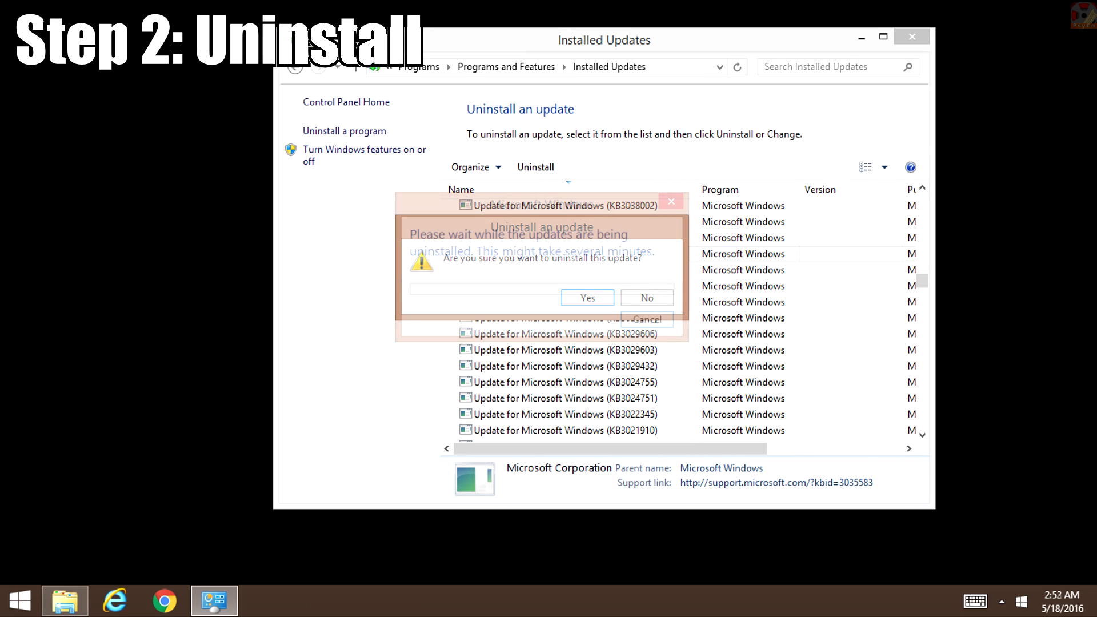
left_click(586, 297)
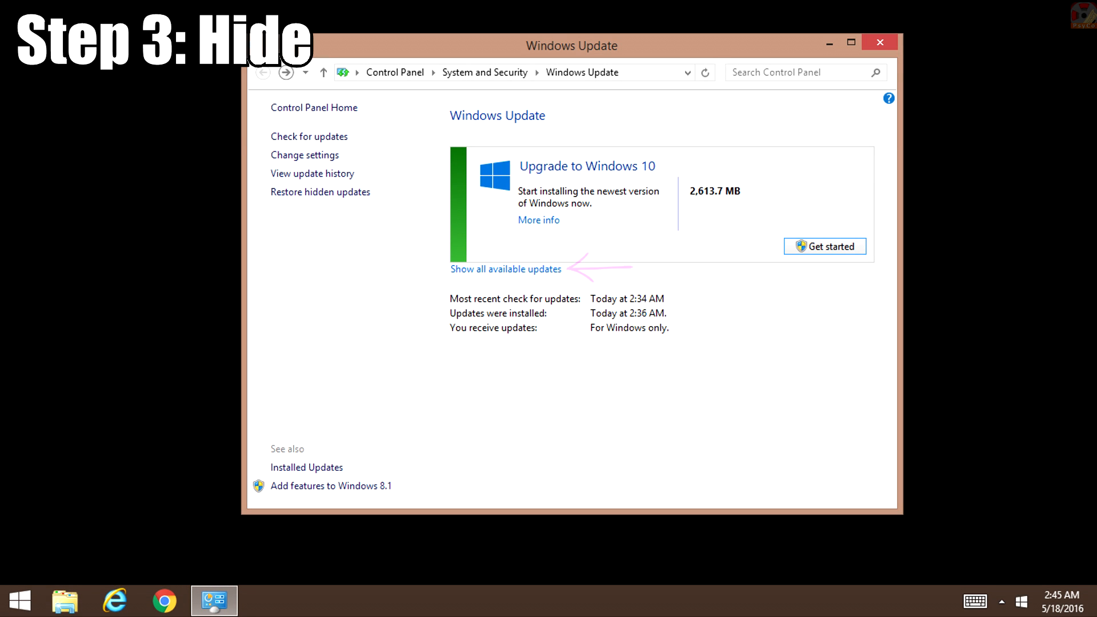
left_click(505, 268)
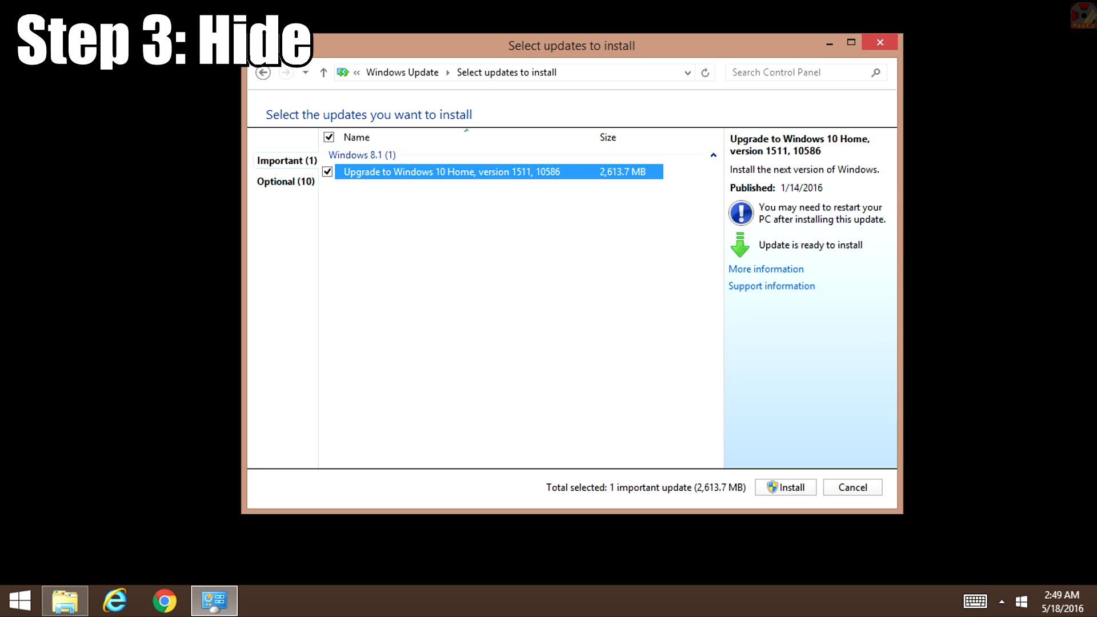
- Hide the Upgrade to Windows 10 update and go to Change settings for important updates
right_click(451, 172)
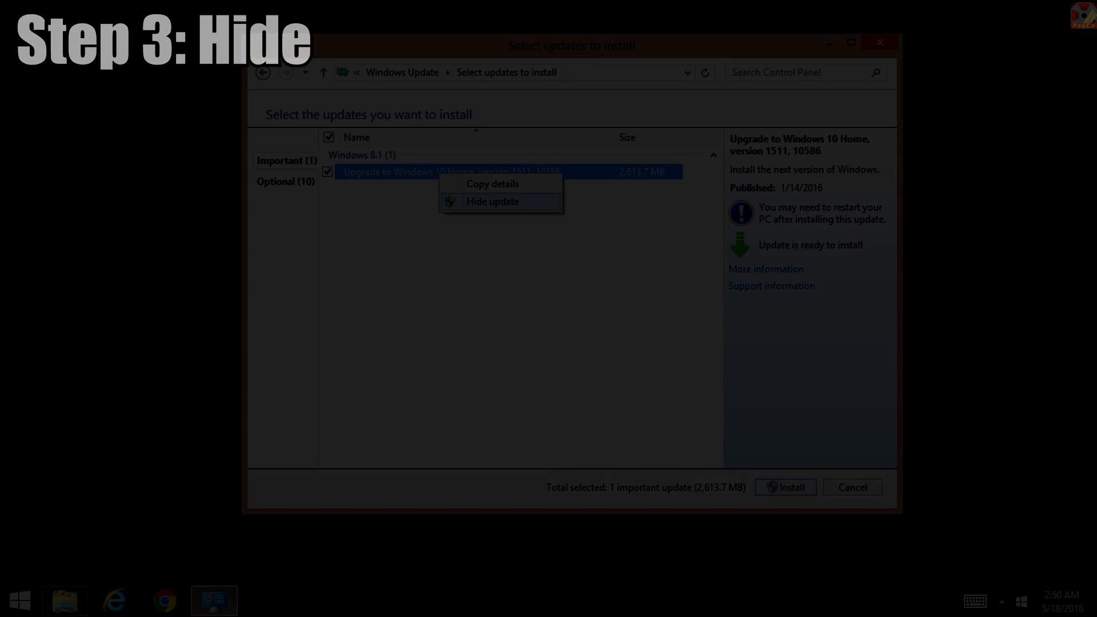
left_click(491, 201)
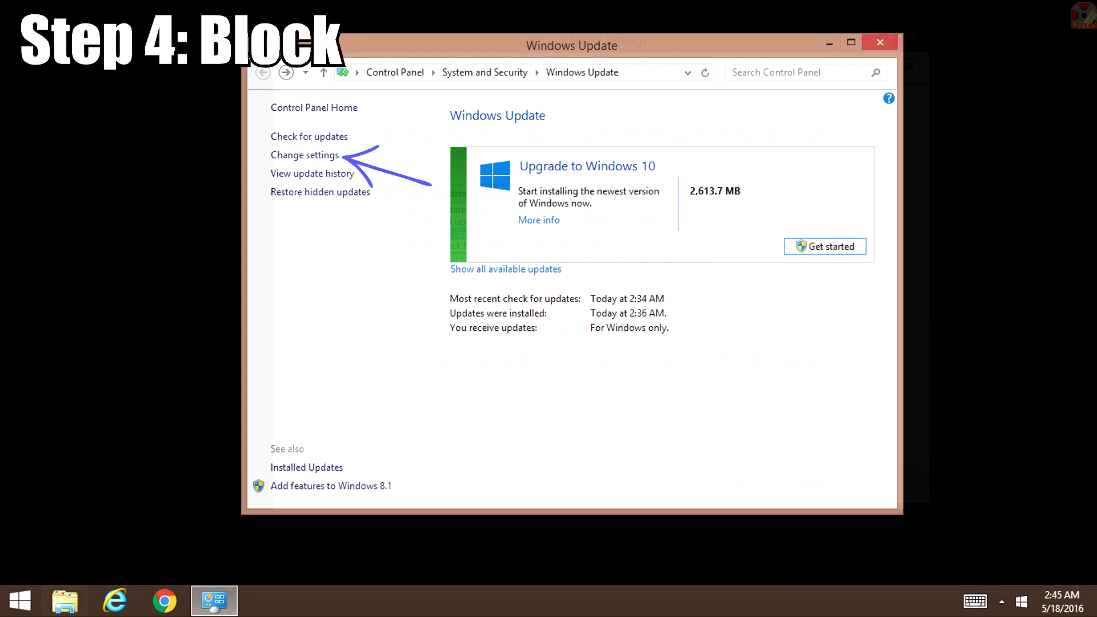
left_click(304, 155)
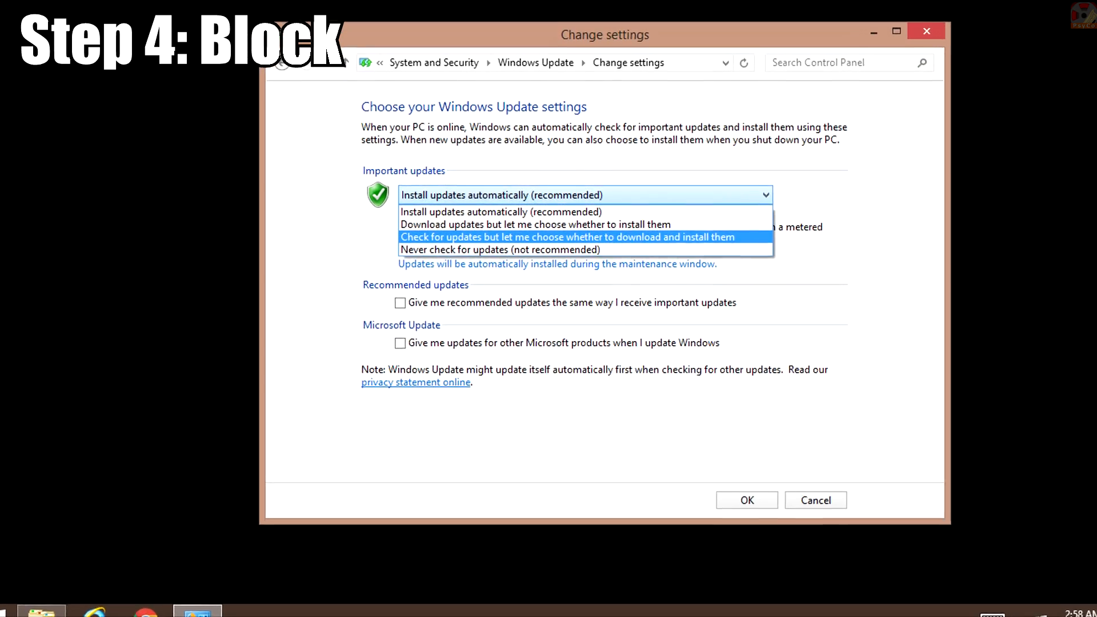